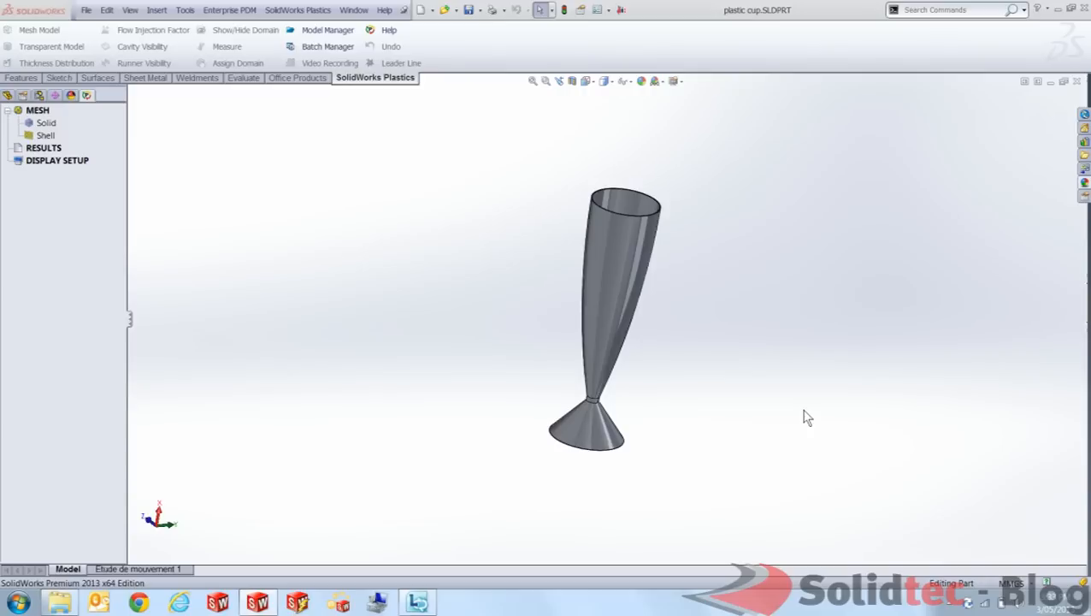
mouse_move(386, 128)
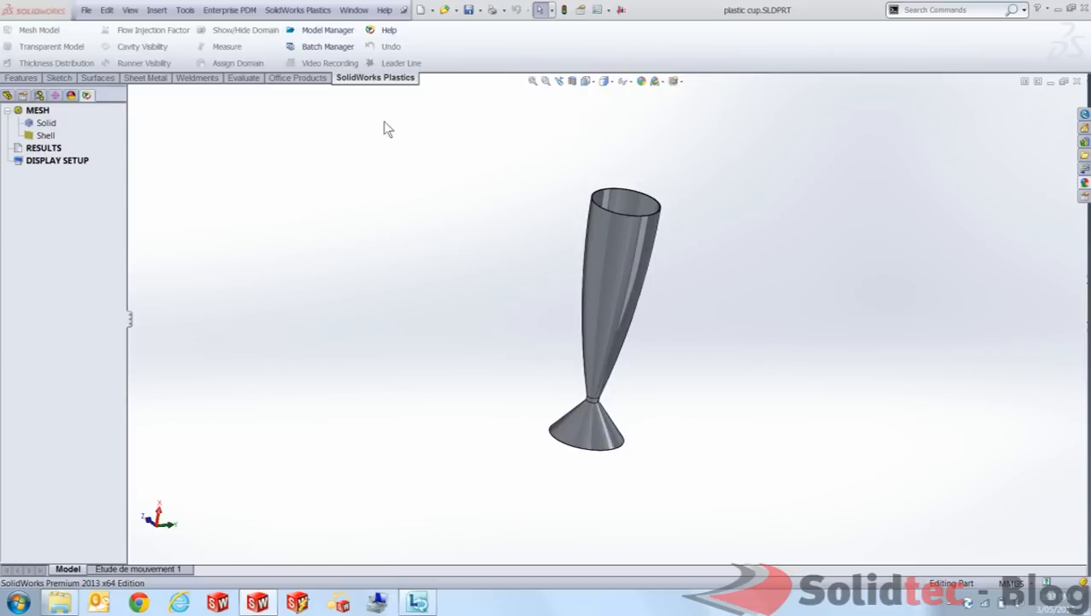
mouse_move(226, 113)
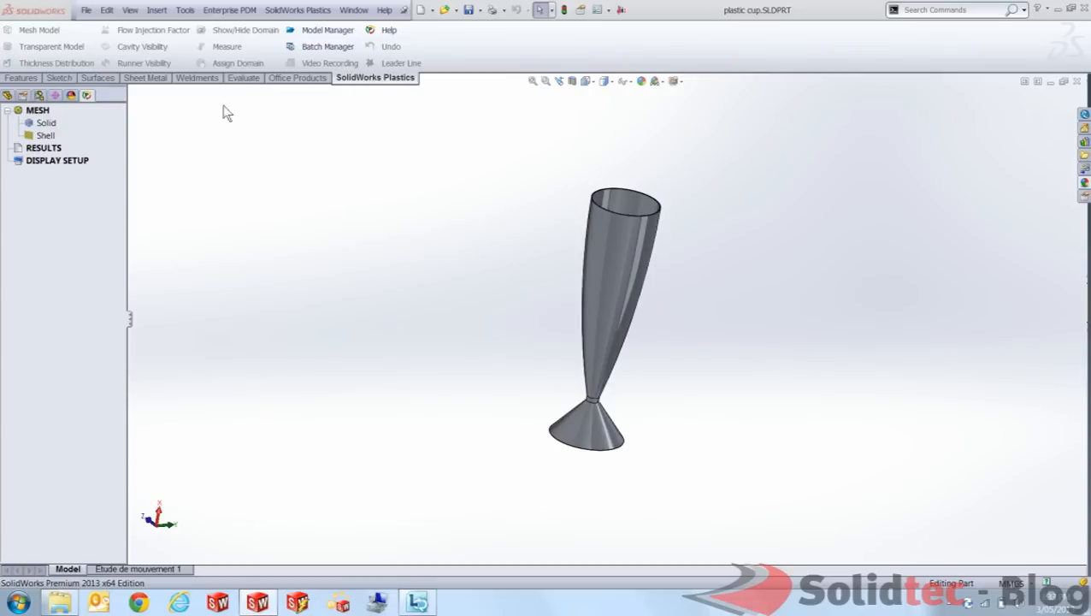
mouse_move(86, 95)
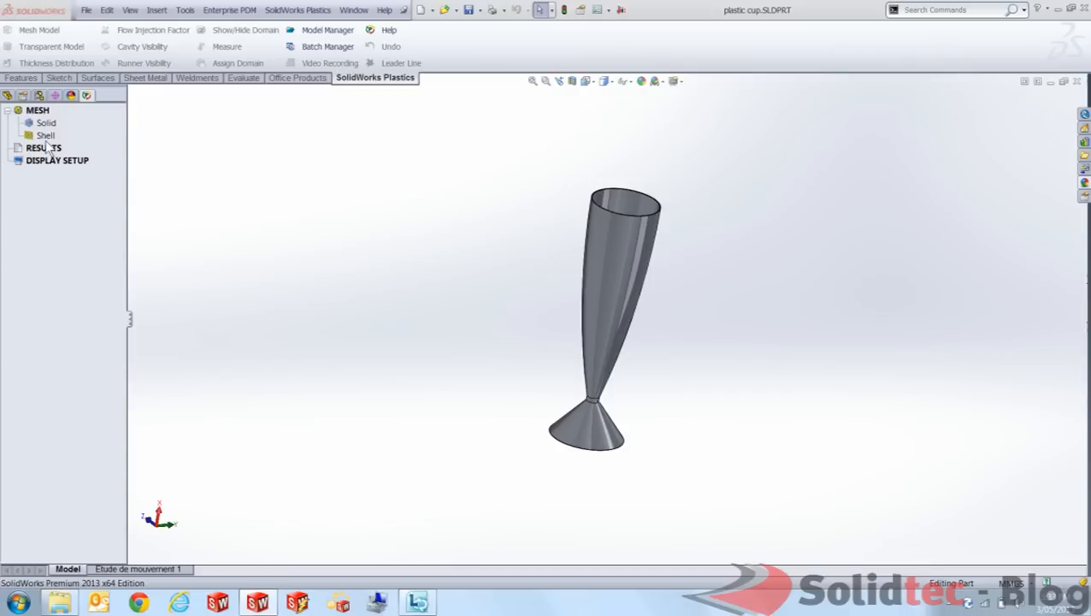
Start a shell mesh for the cup from the Plastics tree.
left_click(44, 135)
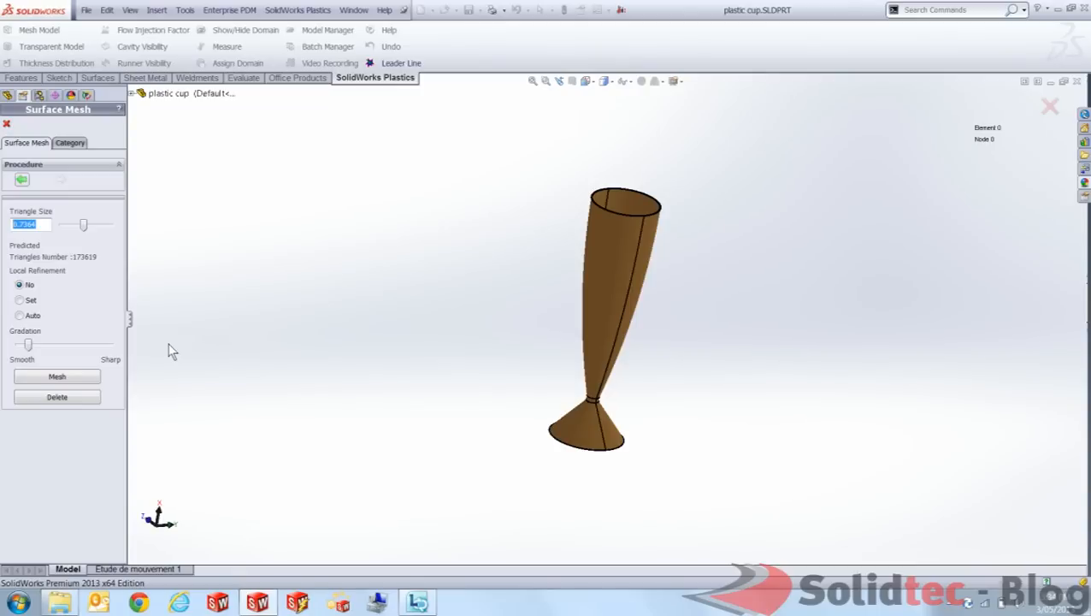
Mesh the cup as a shell with triangle size 3 and accept the mesh.
type("3")
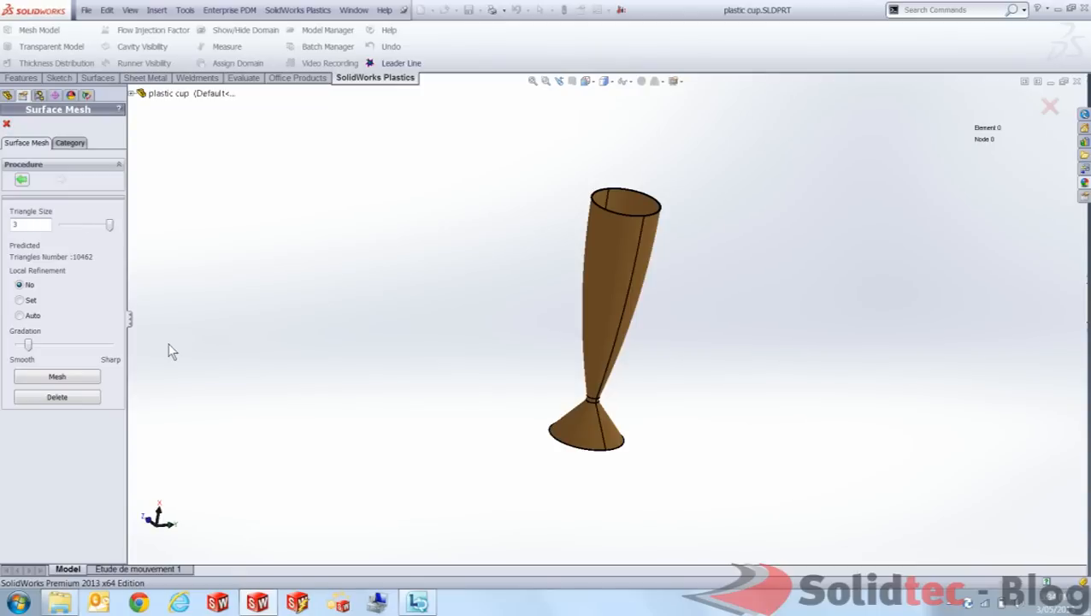
left_click(57, 376)
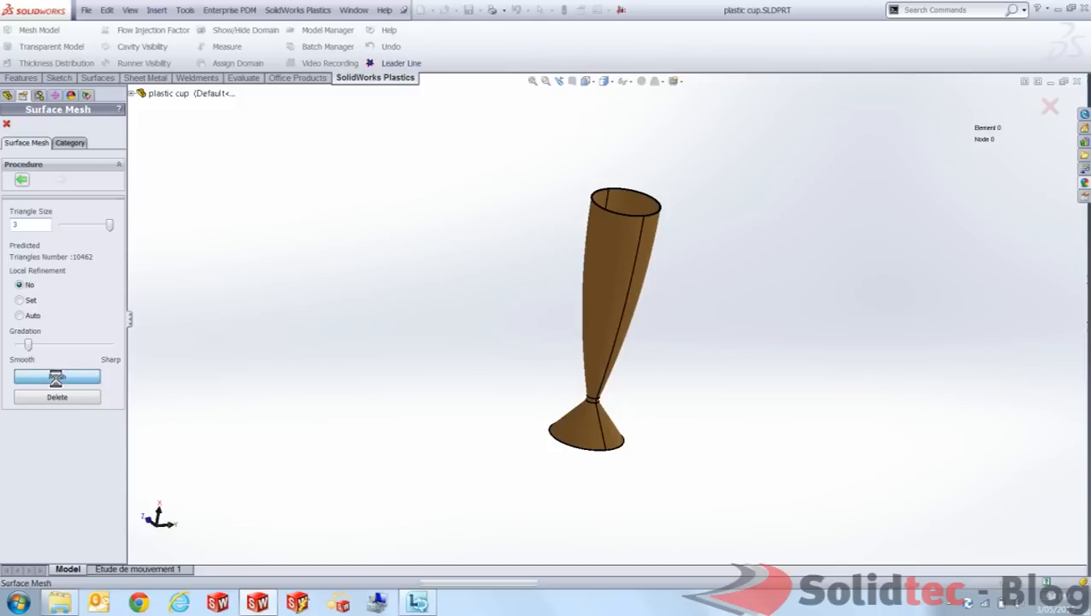
left_click(56, 378)
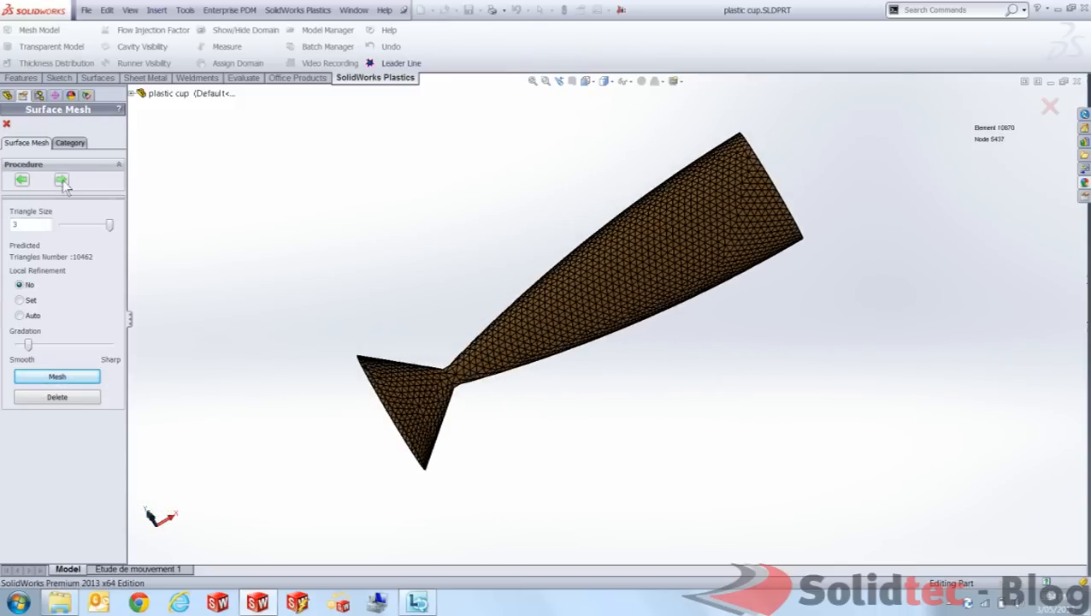
left_click(56, 377)
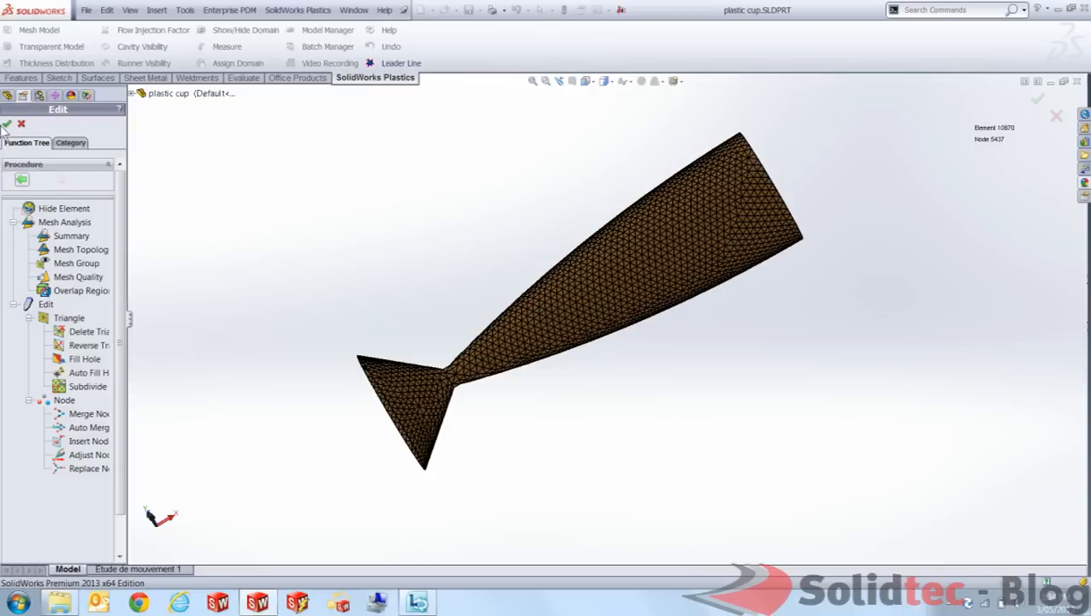
left_click(6, 123)
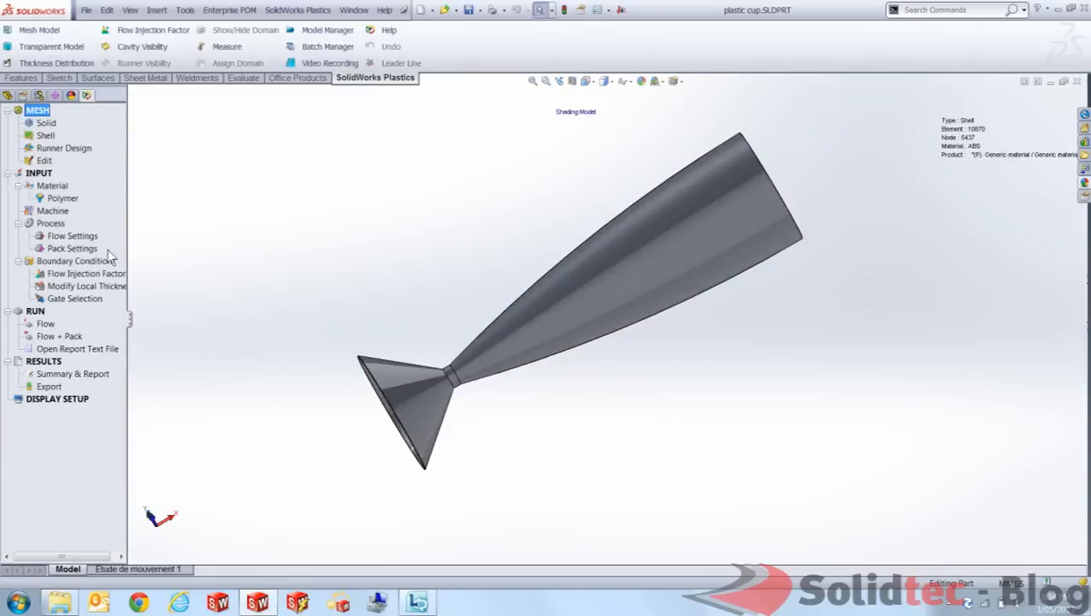
mouse_move(243, 178)
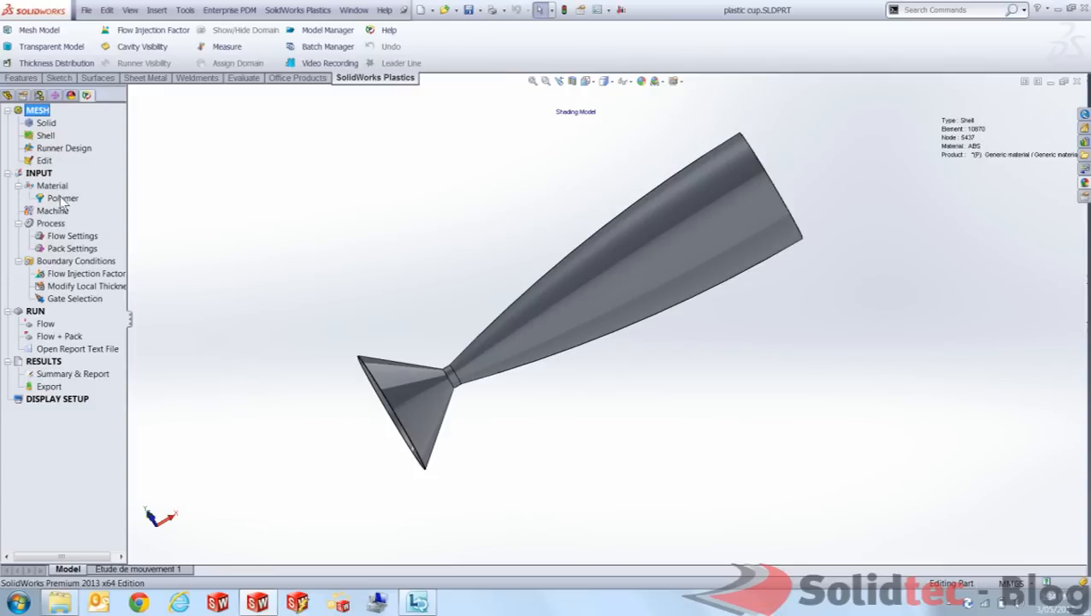
Assign generic ABS as the cup's polymer after reviewing its processing parameters.
left_click(61, 199)
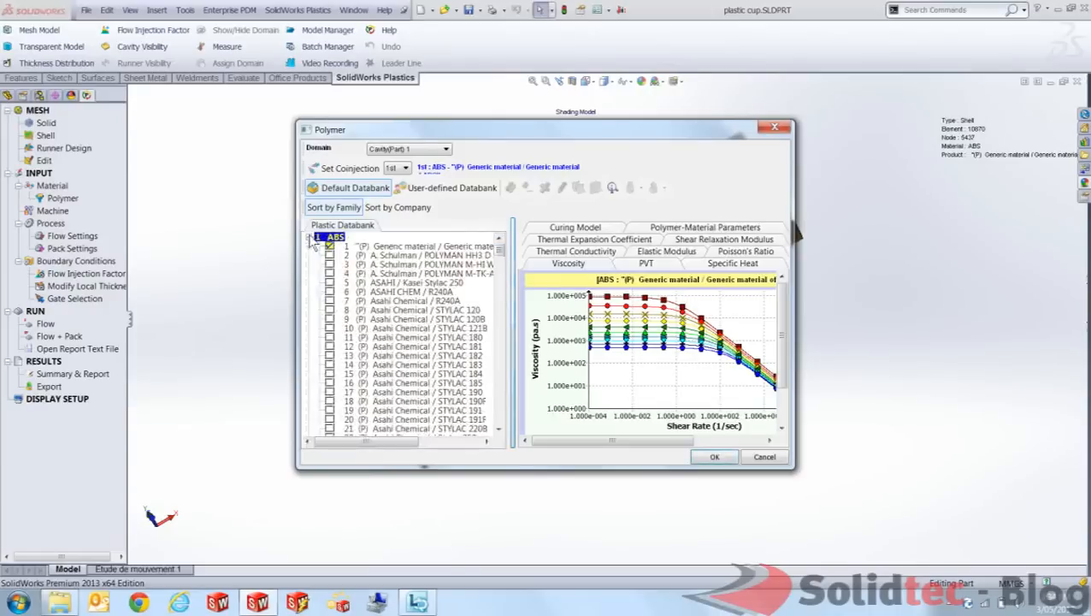
left_click(313, 243)
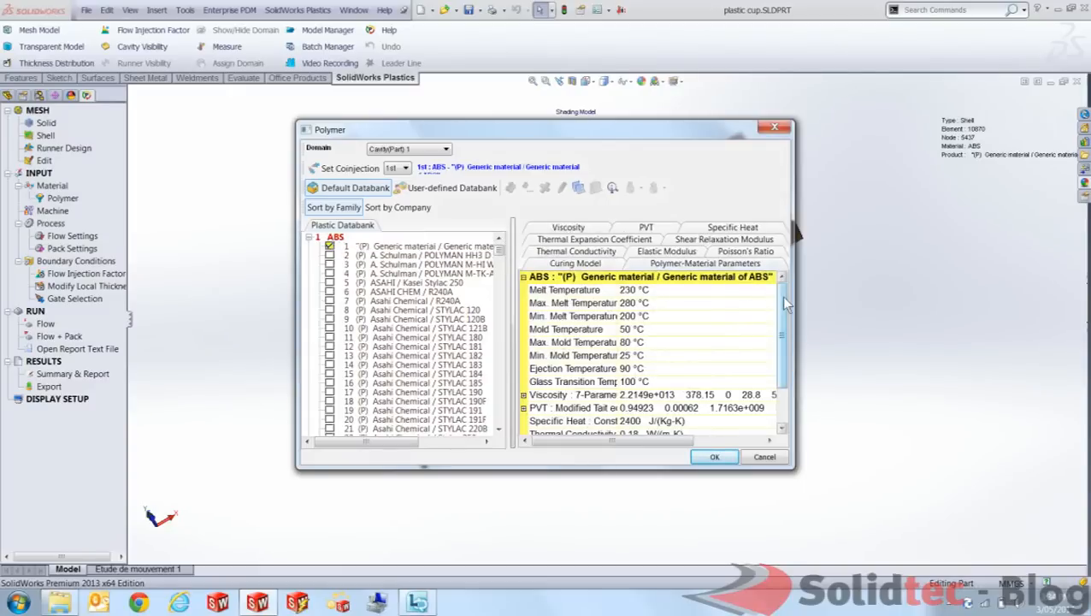
scroll("down", 3)
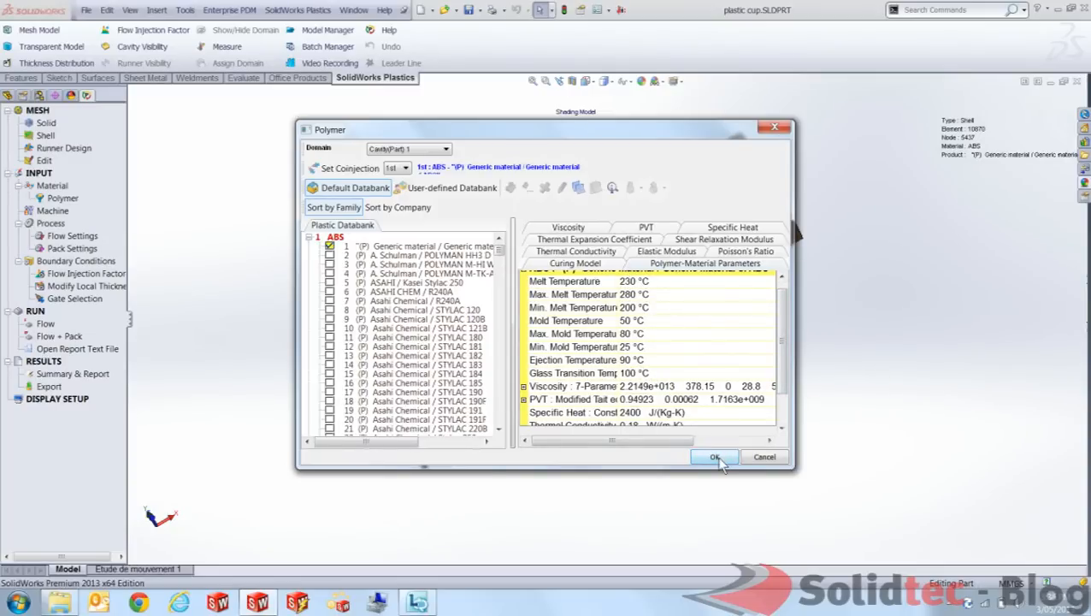
left_click(715, 455)
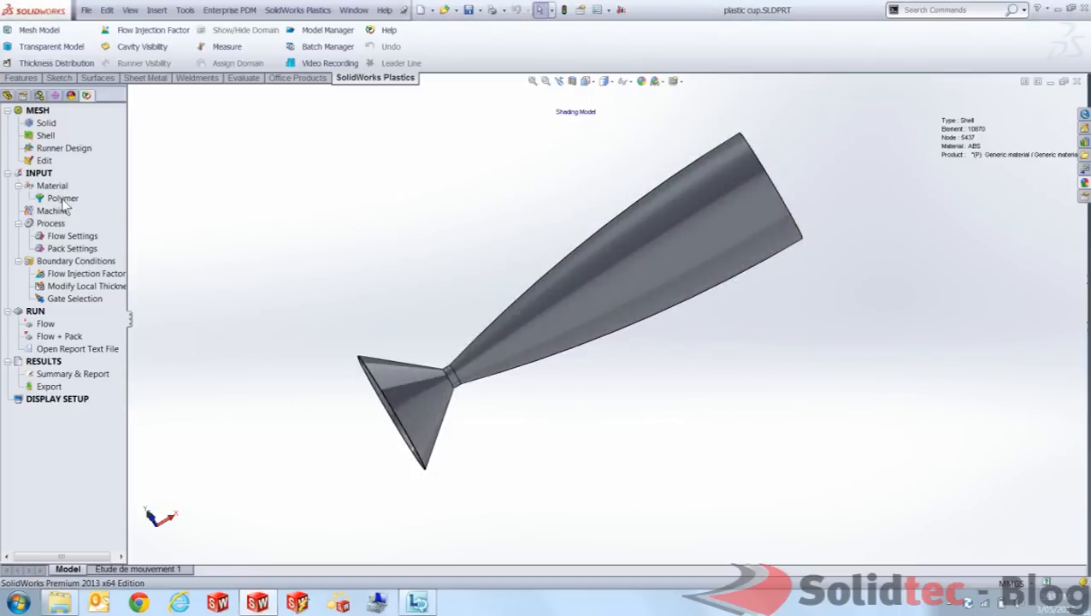
mouse_move(61, 212)
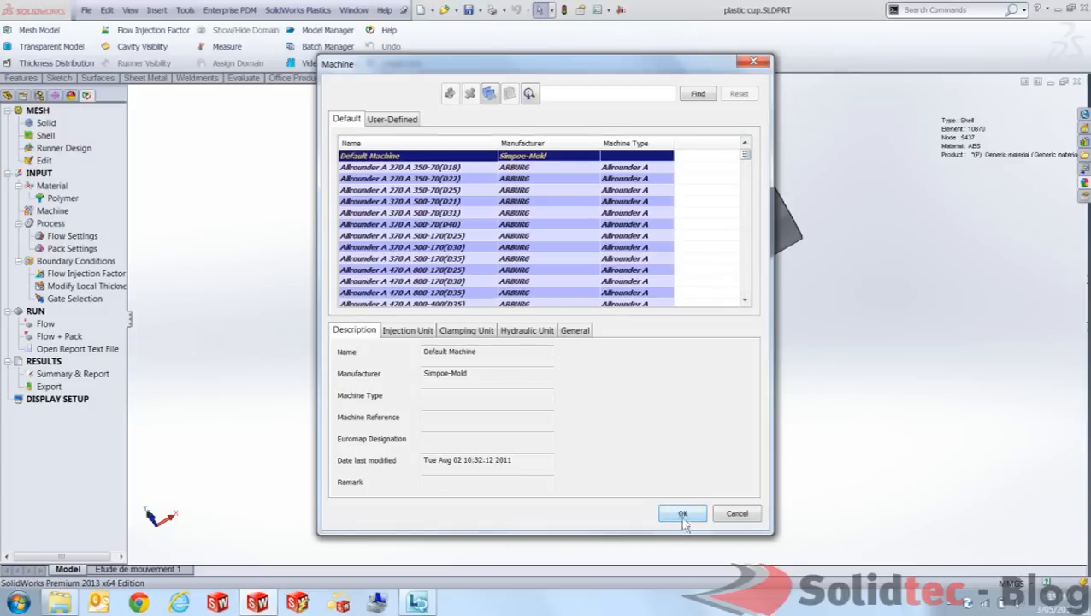
Keep the default injection machine.
left_click(683, 513)
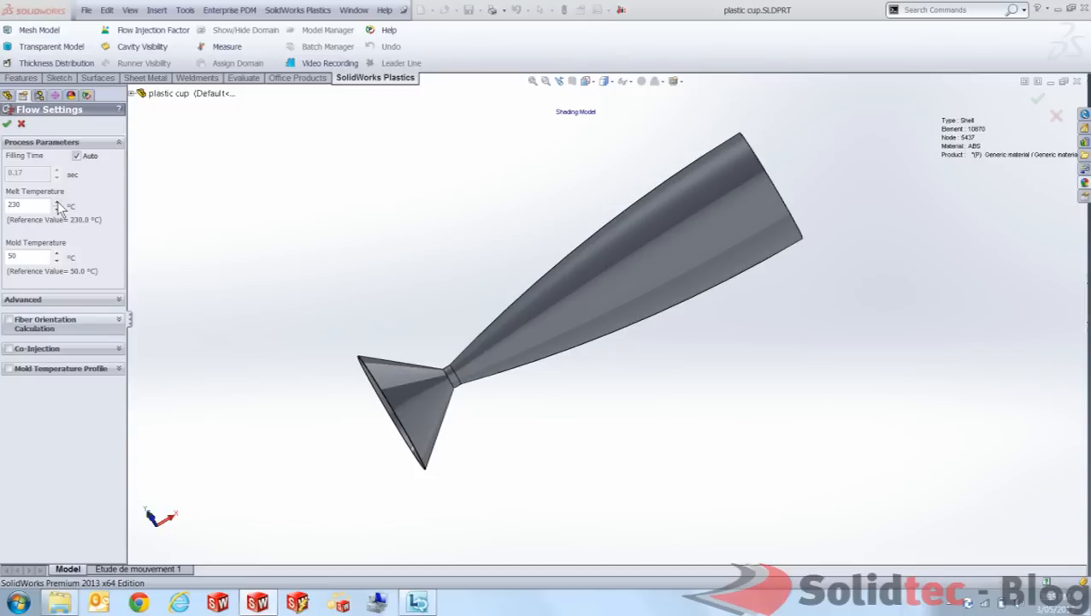
mouse_move(53, 186)
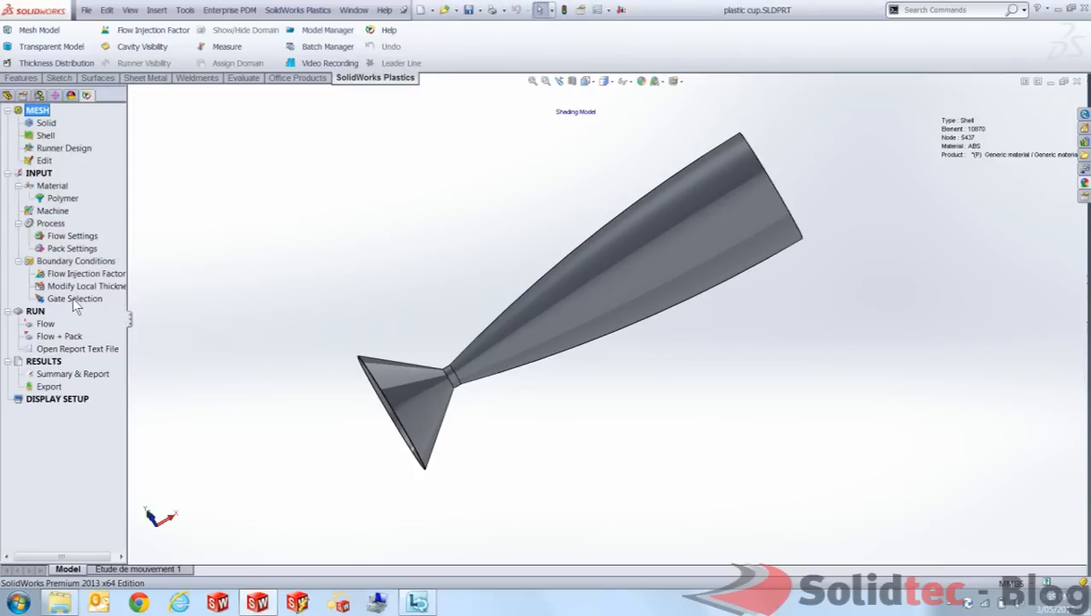
Place the injection gate at the centre of the cup's base underside.
left_click(75, 298)
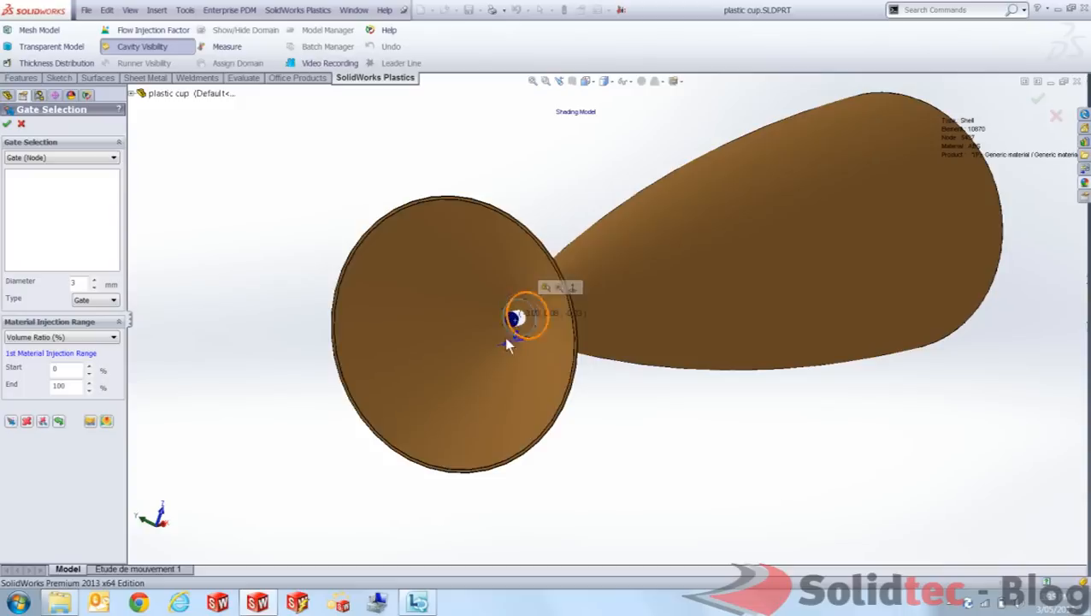
left_click_drag(510, 346, 701, 385)
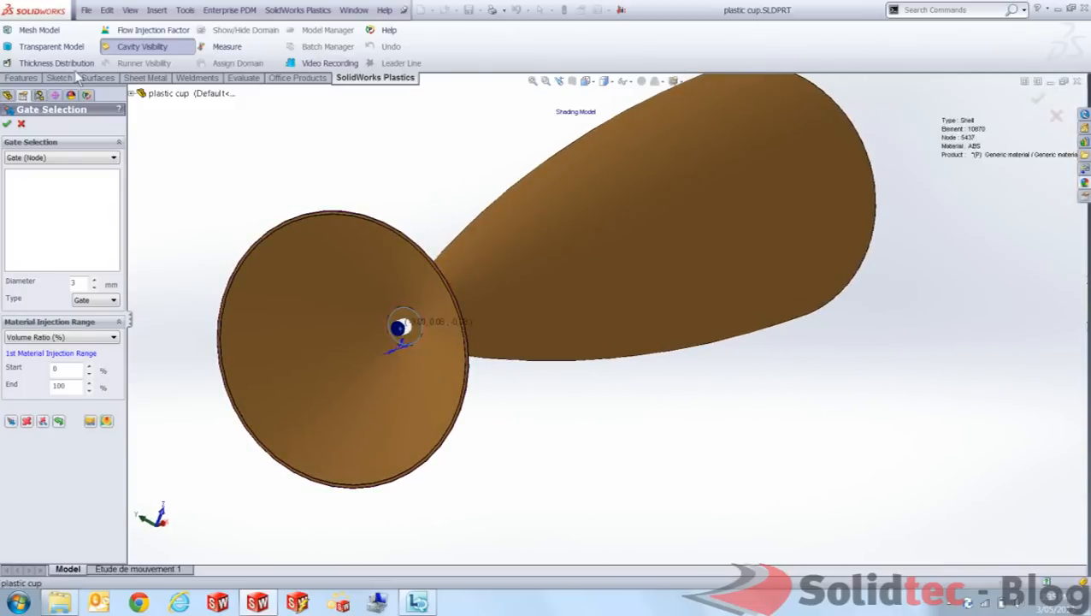
left_click(38, 30)
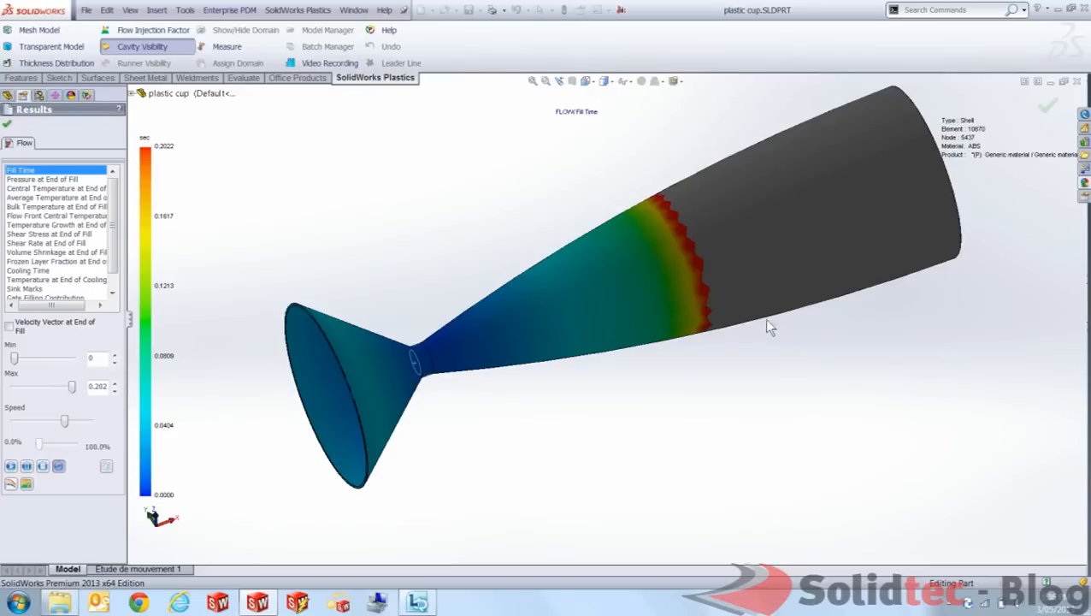
mouse_move(188, 343)
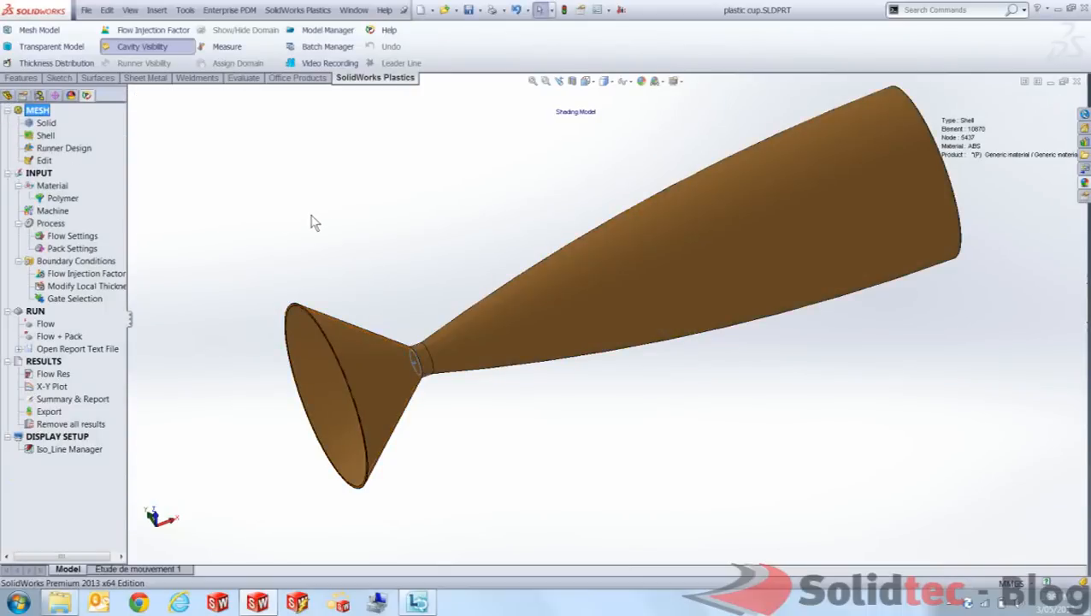
mouse_move(370, 205)
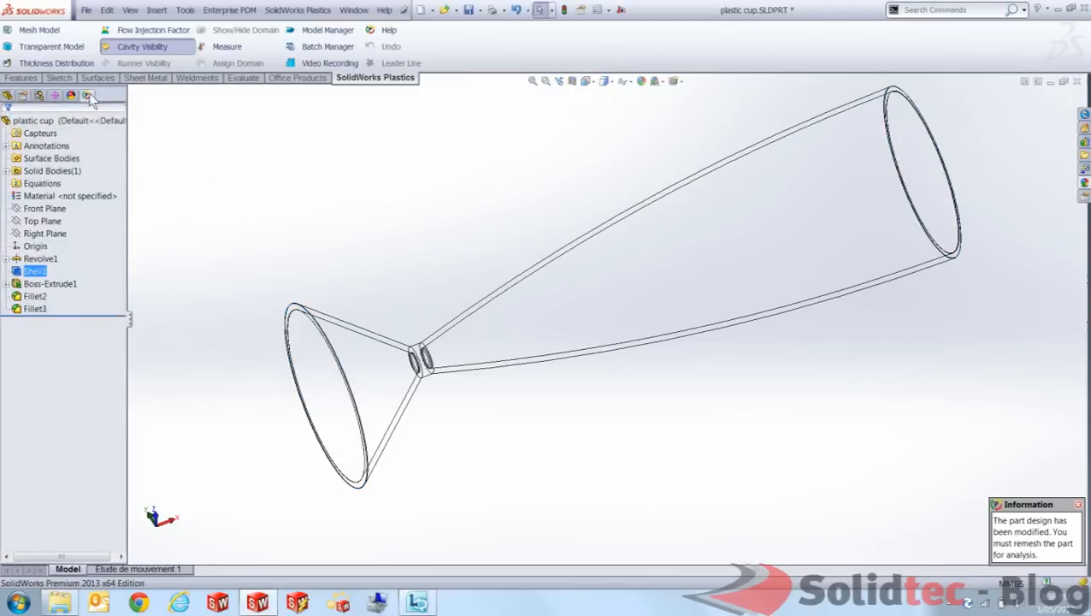
Remesh the modified cup manually, reusing the previous shell mesh parameters.
left_click(85, 96)
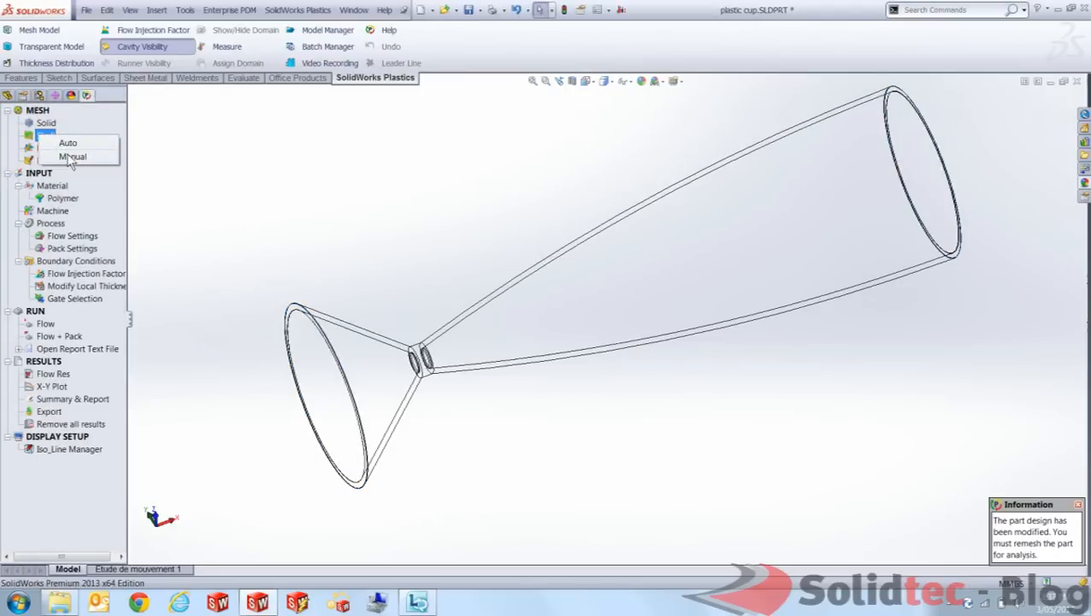
left_click(69, 144)
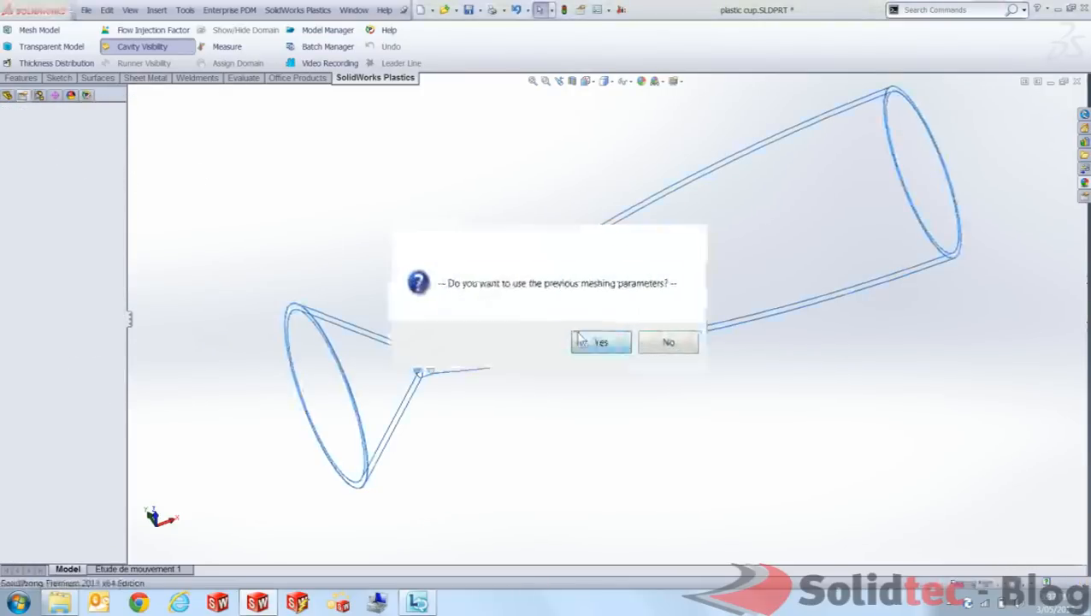
left_click(602, 342)
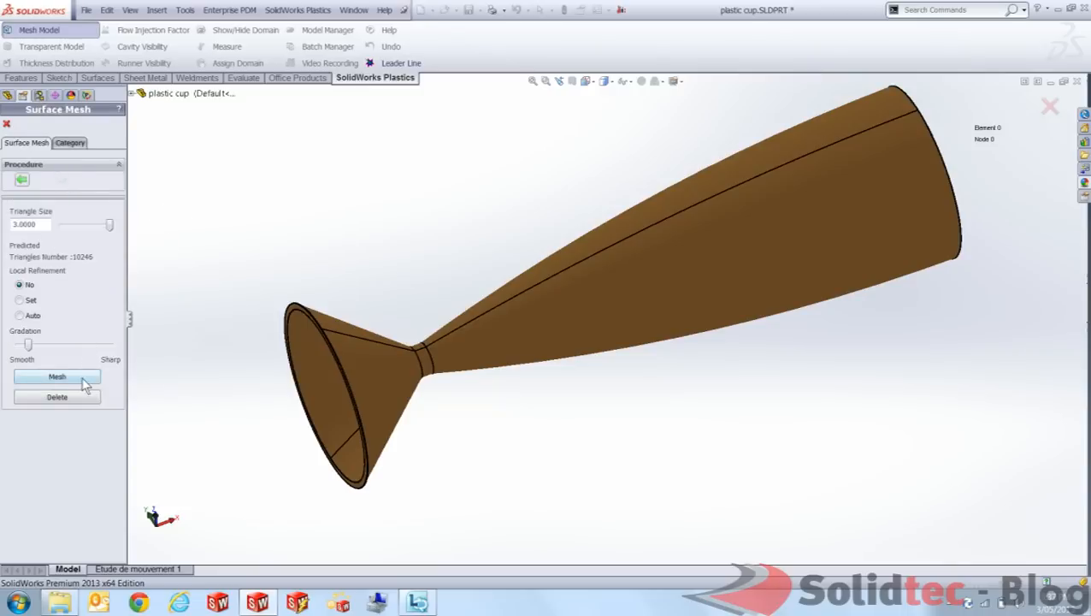
left_click(57, 376)
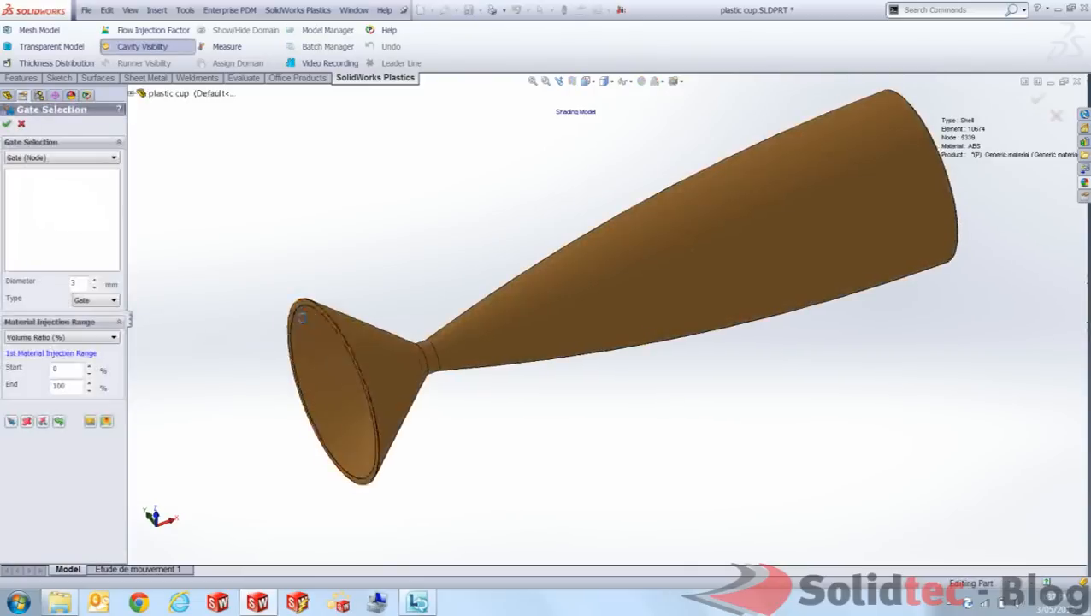
Place the gate on the rim and rerun Flow, replacing the old results.
left_click(38, 31)
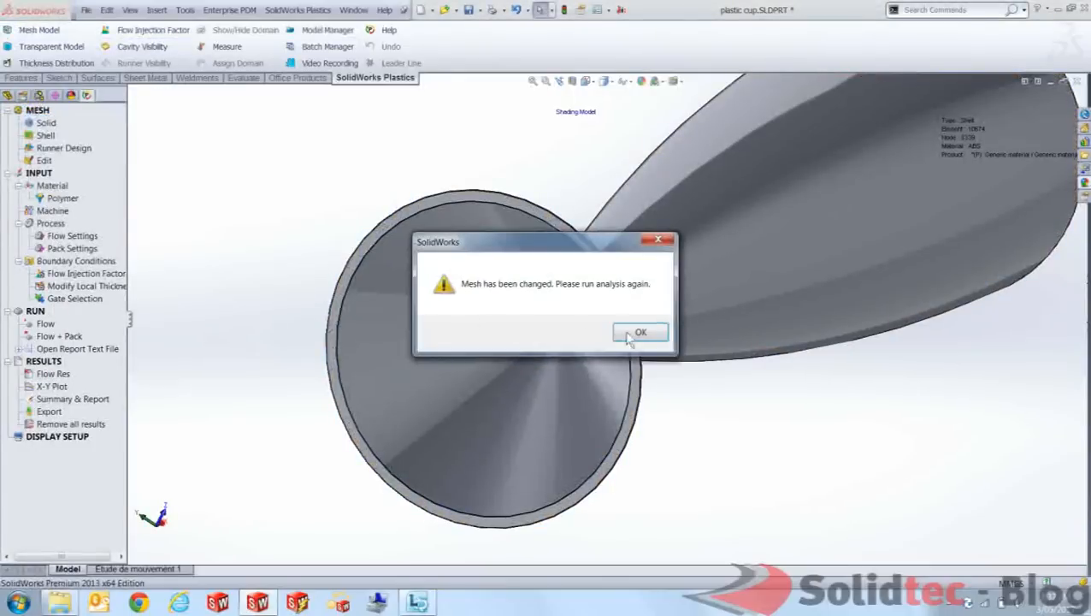
left_click(640, 331)
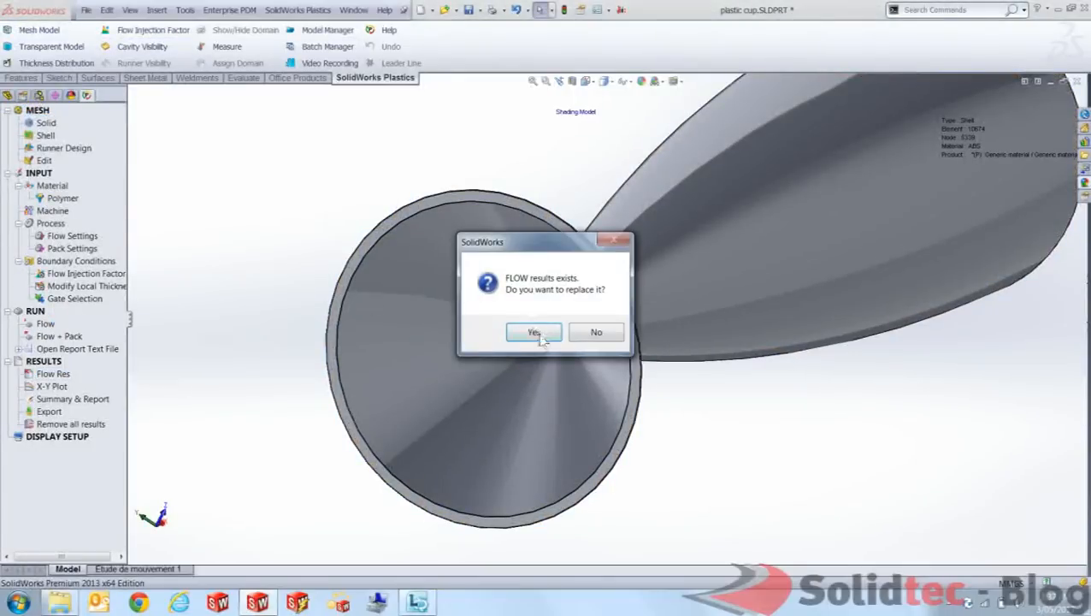
left_click(533, 331)
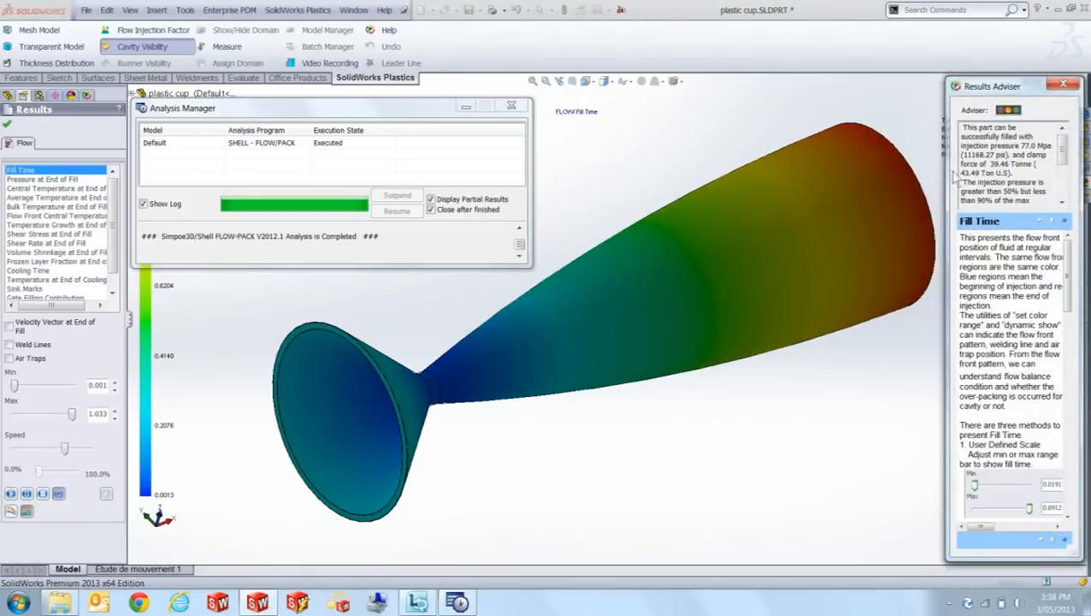
Close the analysis report and display the pressure at end of fill plot.
left_click(512, 105)
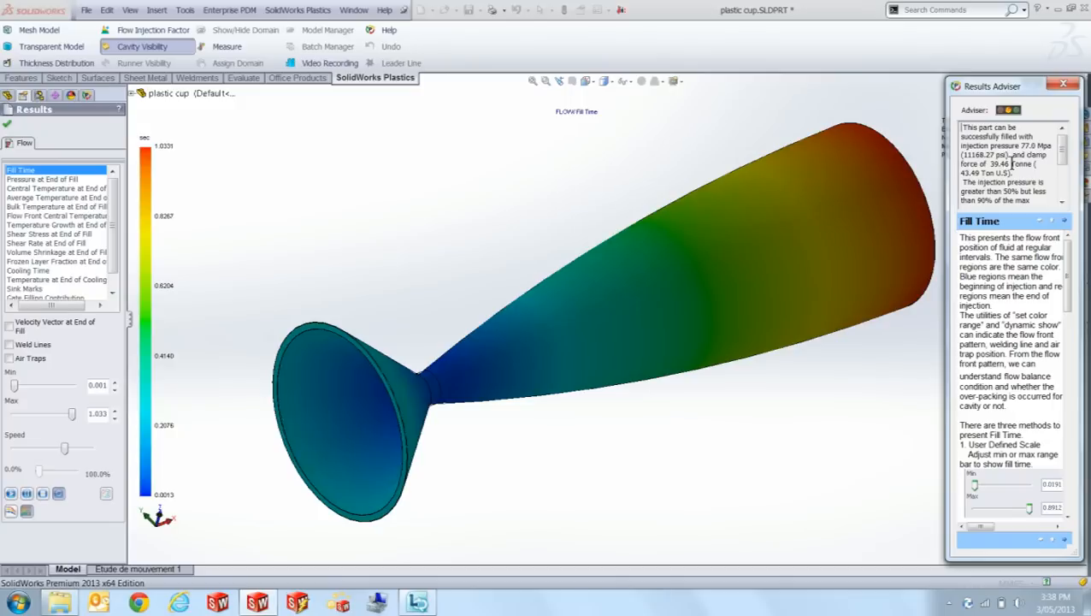
left_click(1064, 153)
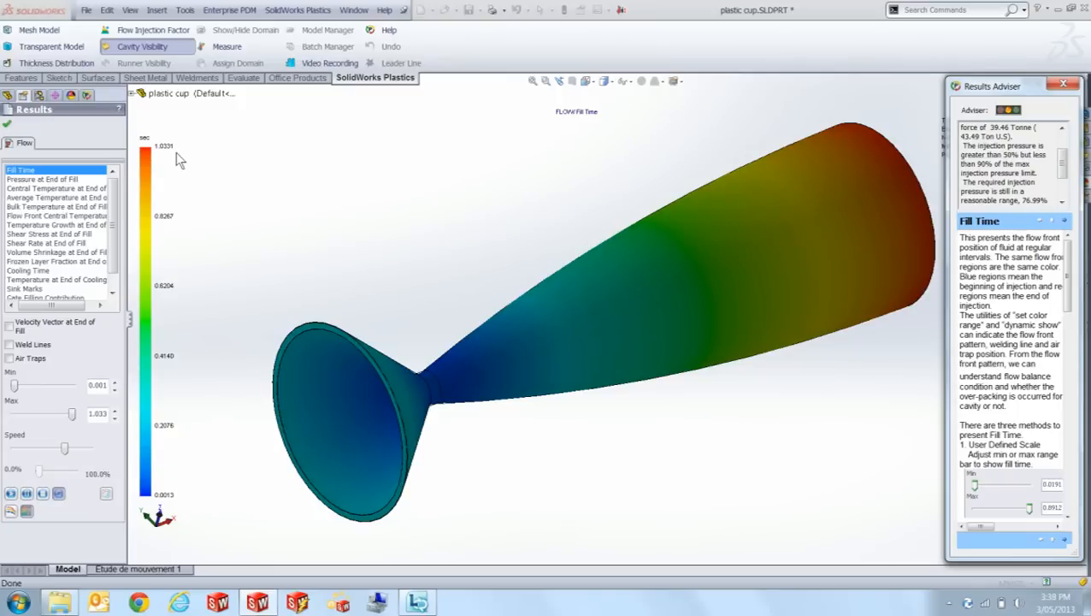
left_click(41, 180)
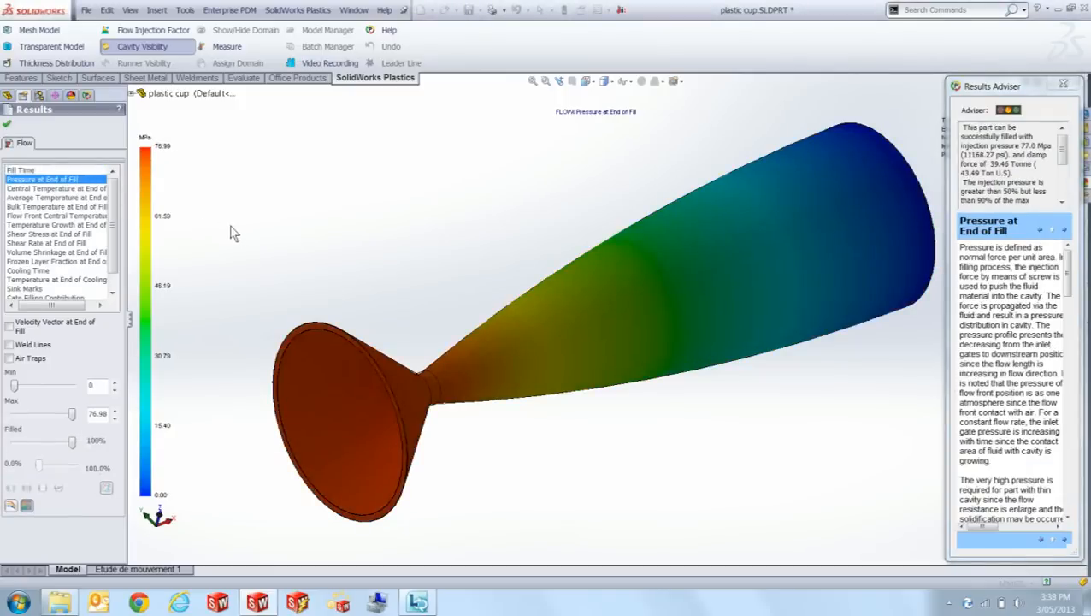
mouse_move(246, 231)
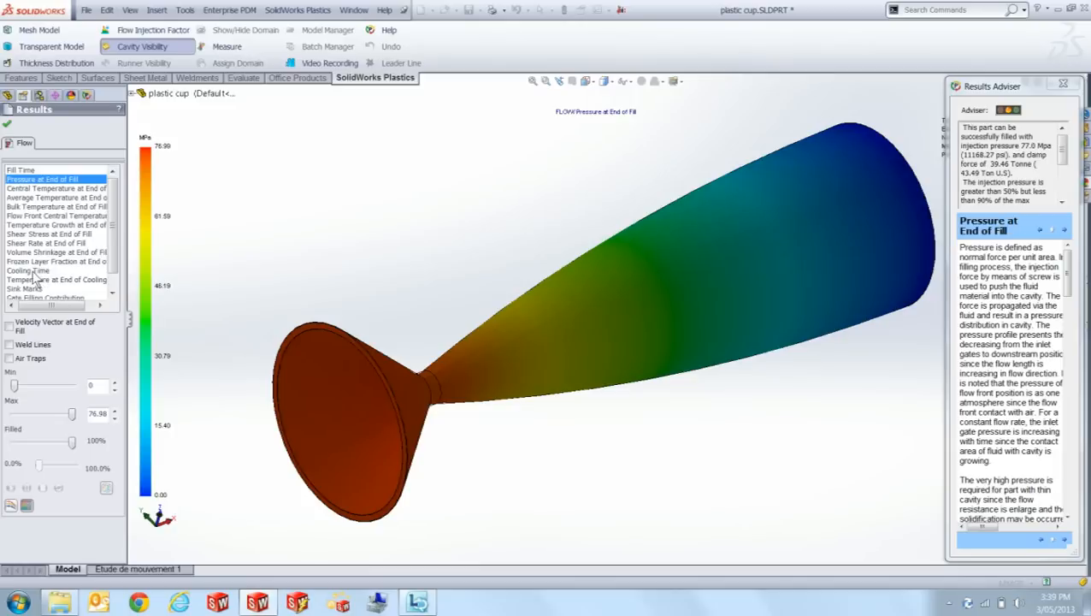
Review the cooling time plot, then return to the fill time plot.
left_click(27, 270)
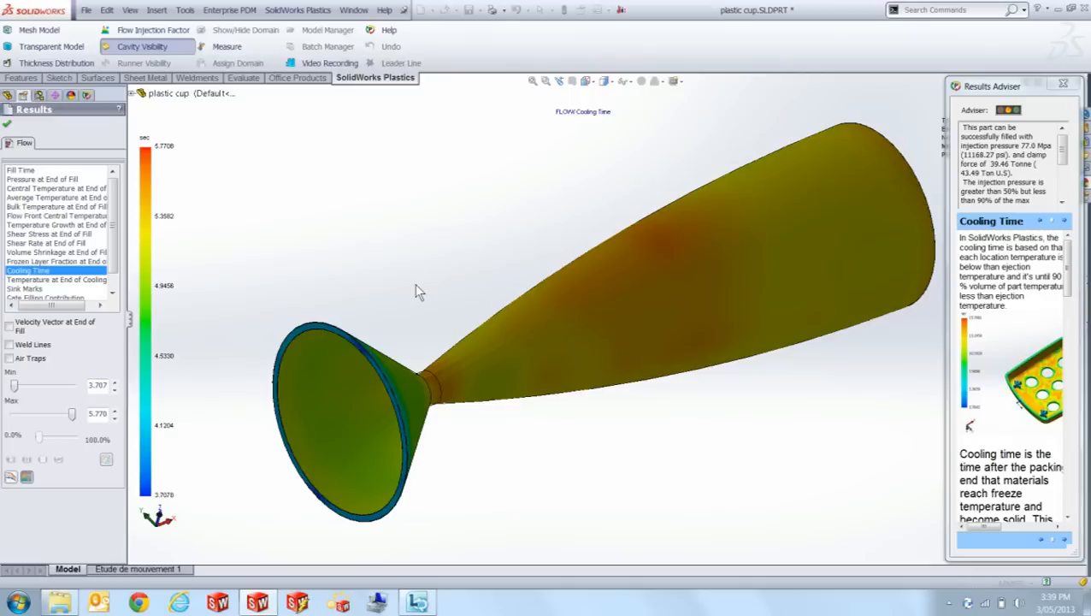
mouse_move(197, 168)
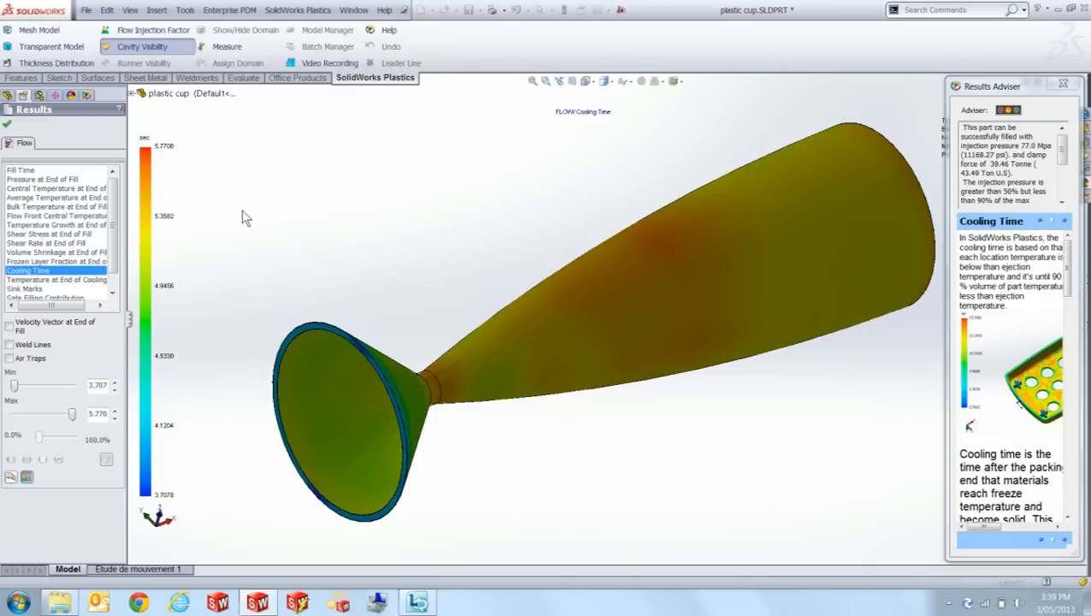
mouse_move(242, 221)
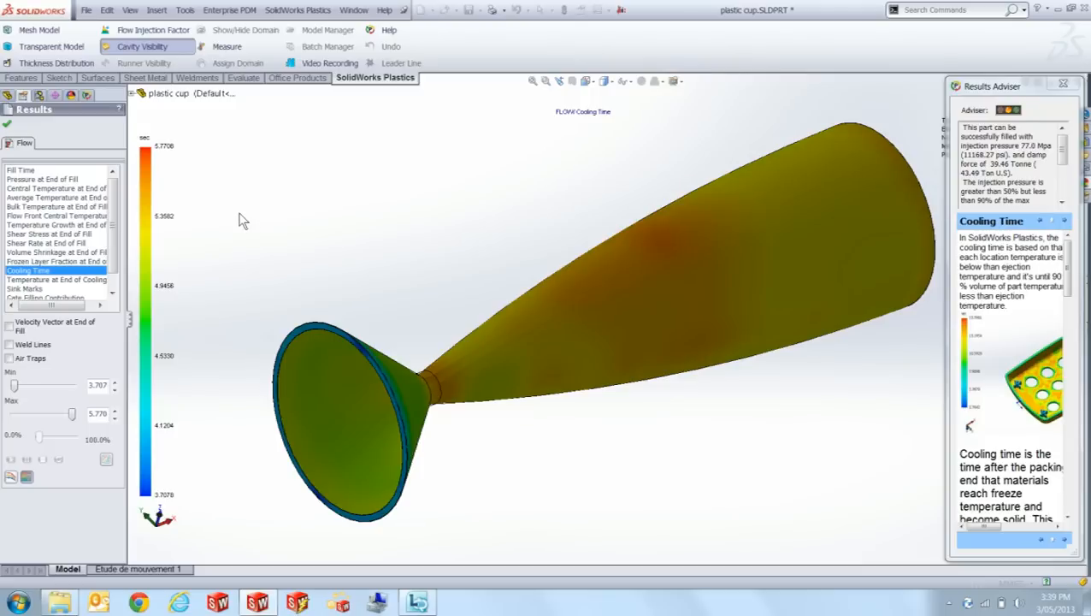
mouse_move(147, 249)
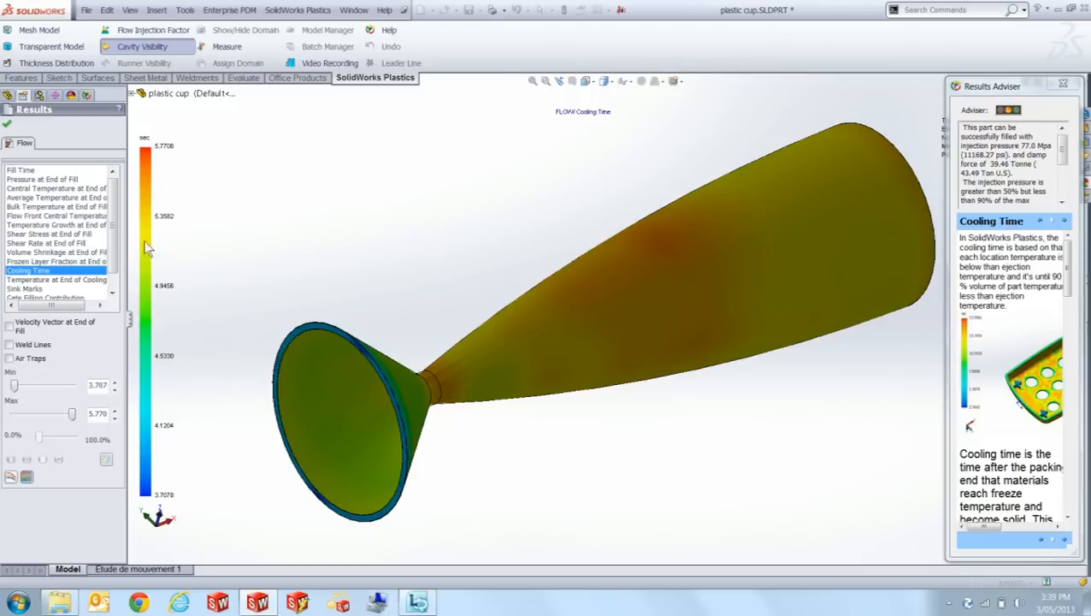
left_click(23, 170)
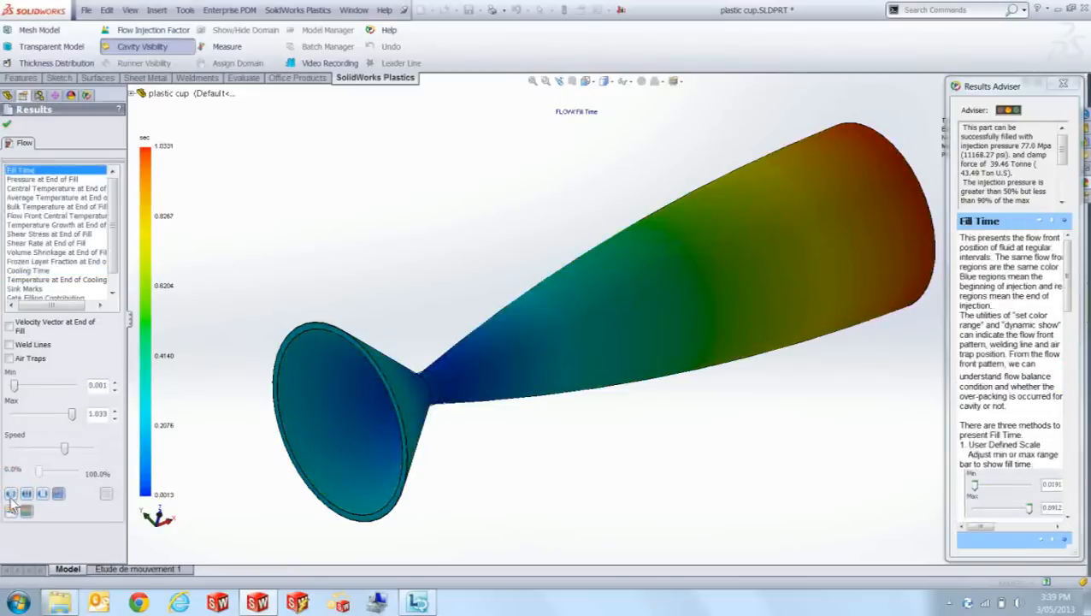